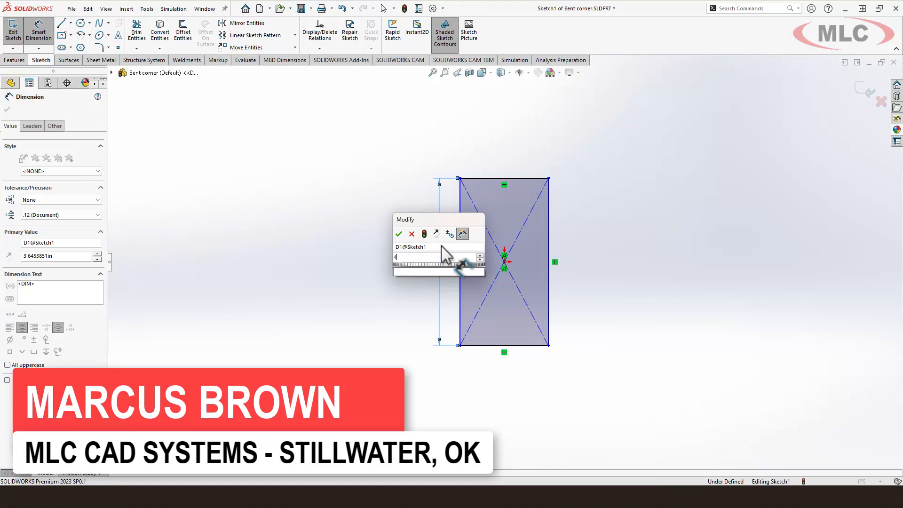
- Set the rectangle height to 4 in and extrude it 0.10 in Blind into a flat plate
click(399, 235)
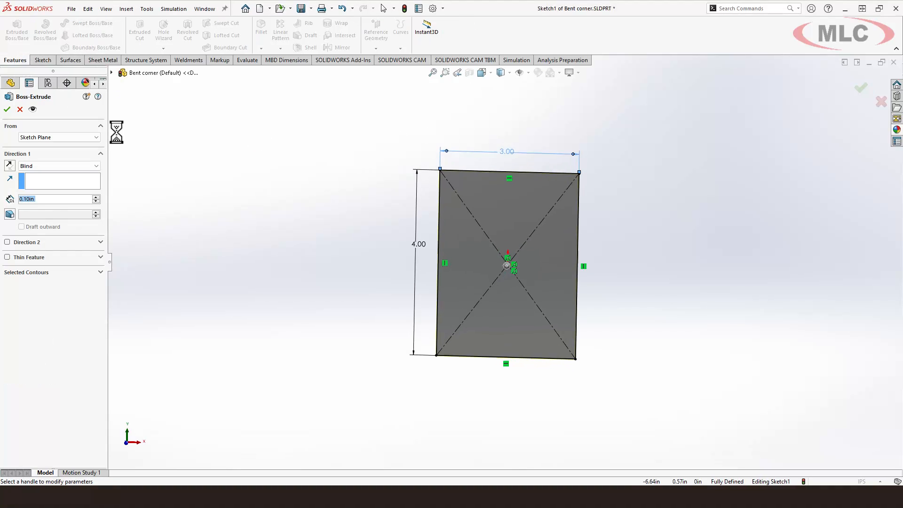
click(6, 110)
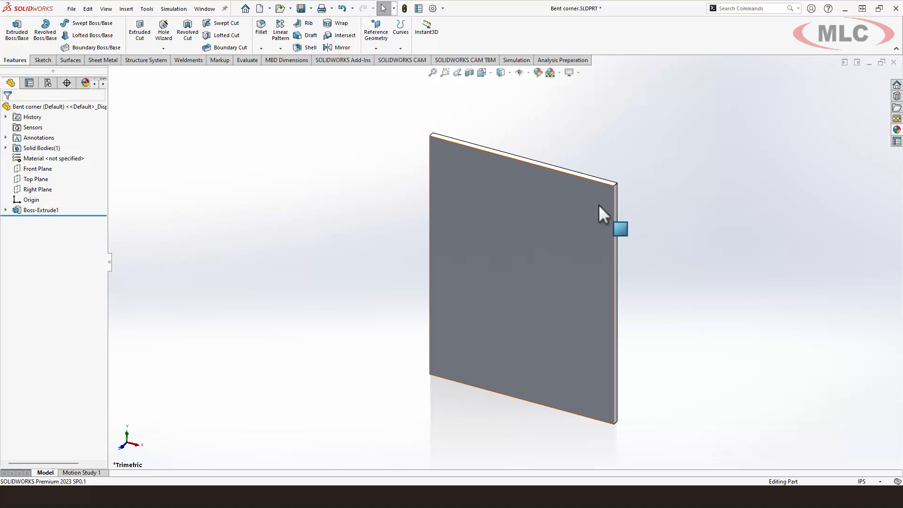
mouse_move(562, 195)
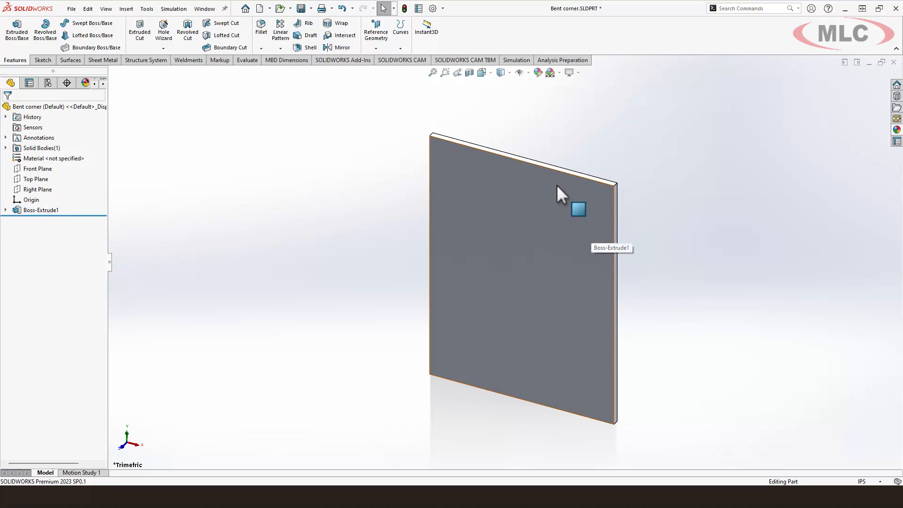
mouse_move(641, 146)
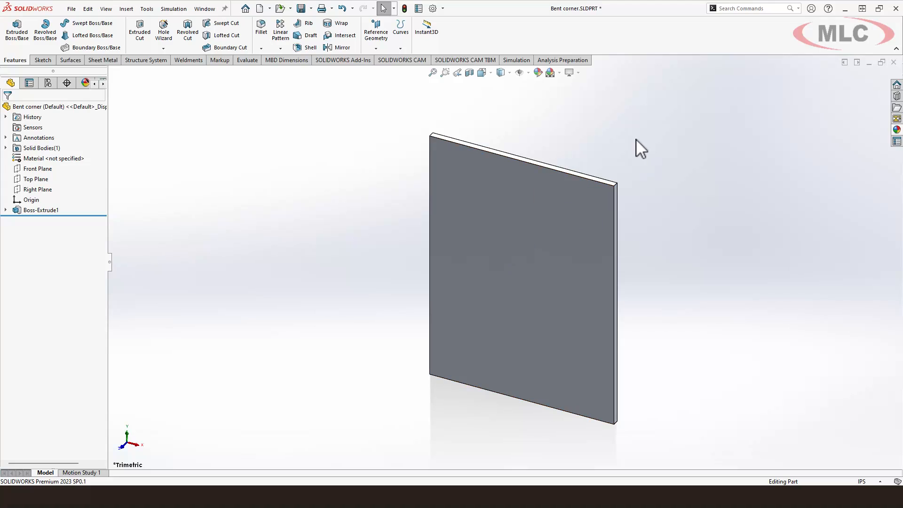
mouse_move(897, 134)
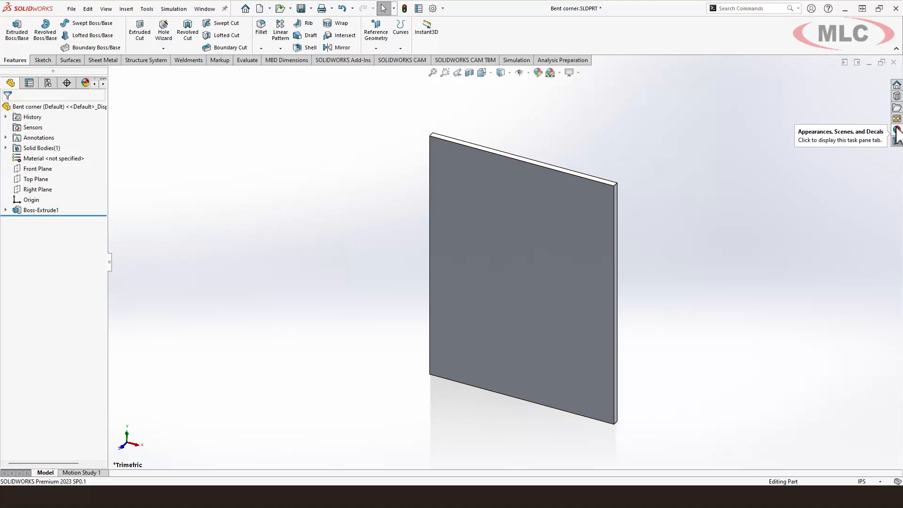
- Apply a wood appearance from the Appearances library to the plate and inspect it
click(897, 134)
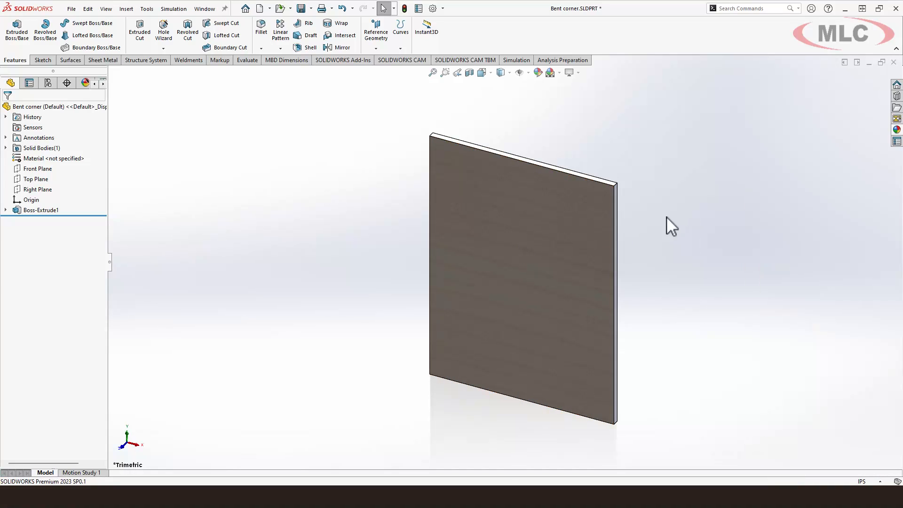
drag(518, 283, 553, 233)
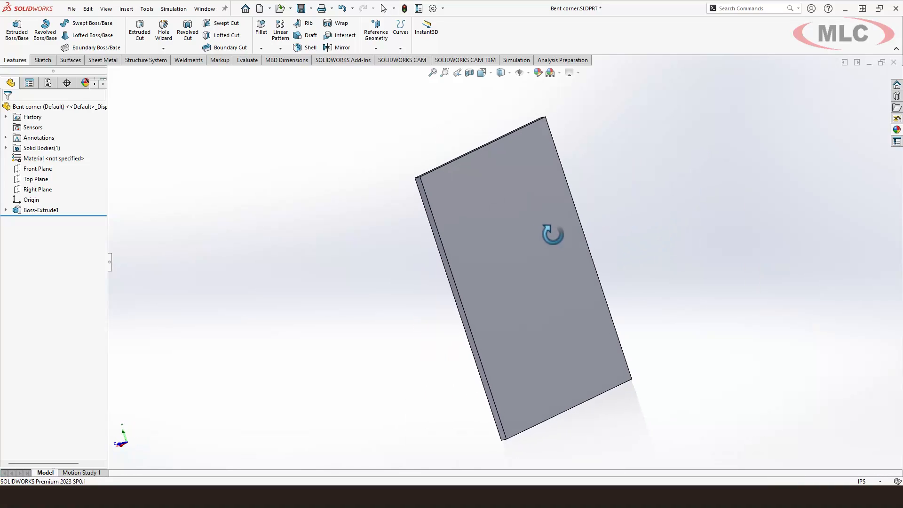
drag(552, 233, 676, 225)
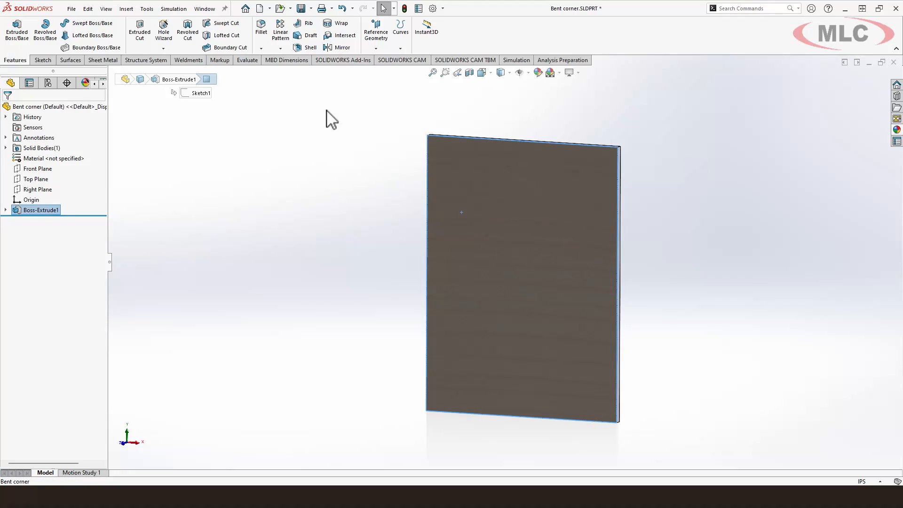
- Show the Sheet Metal tools and start Insert Bends on the solid panel
click(101, 60)
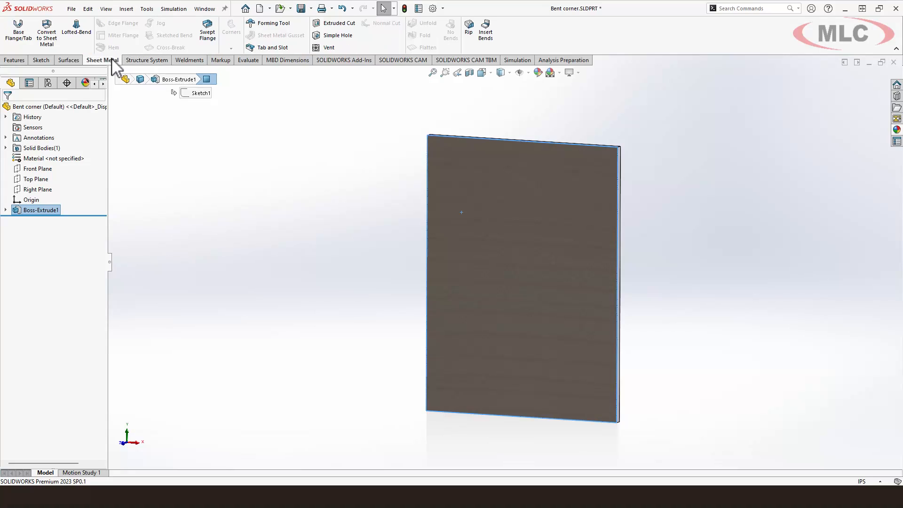
mouse_move(112, 68)
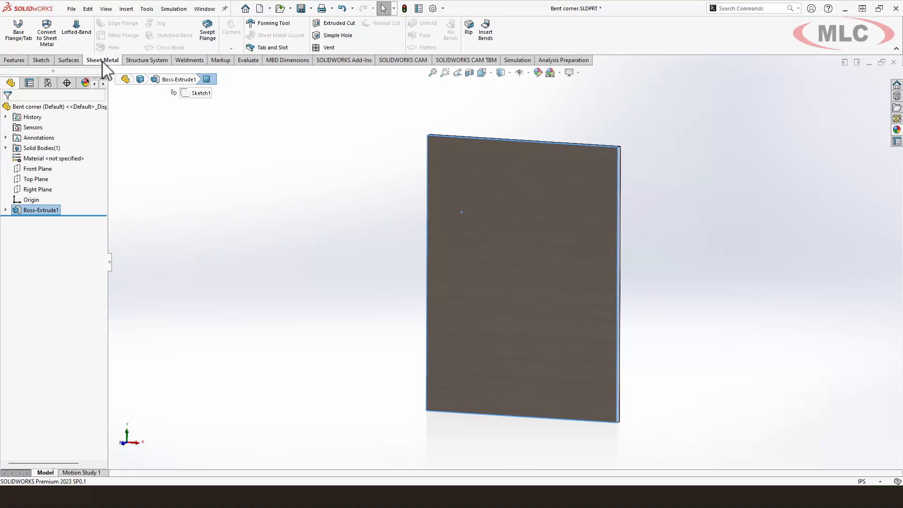
right_click(107, 68)
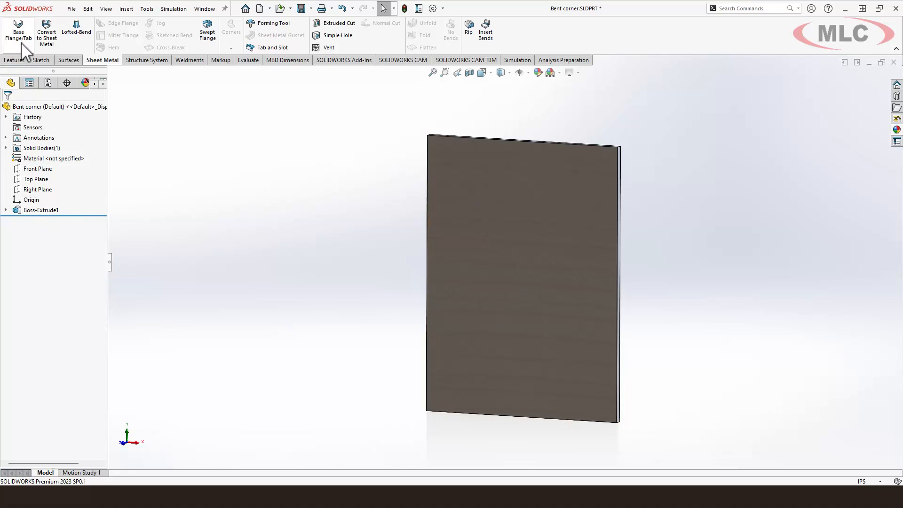
click(41, 210)
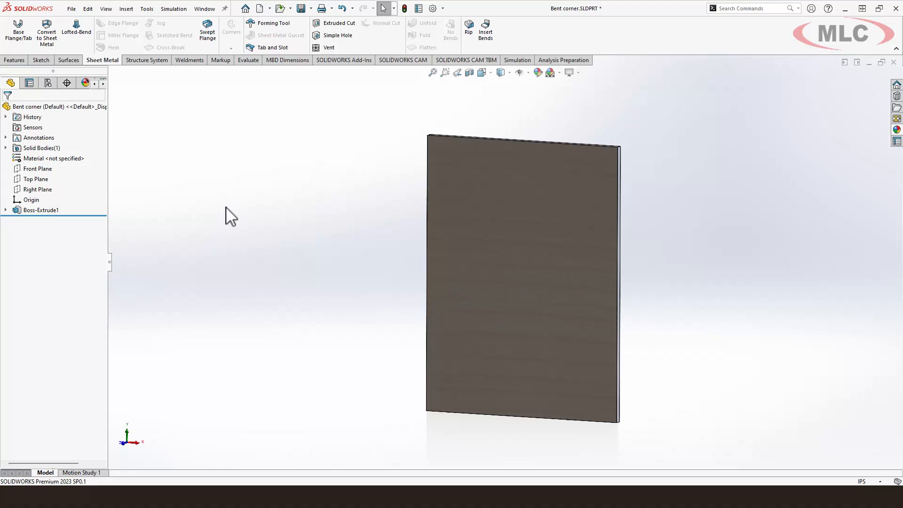
click(39, 209)
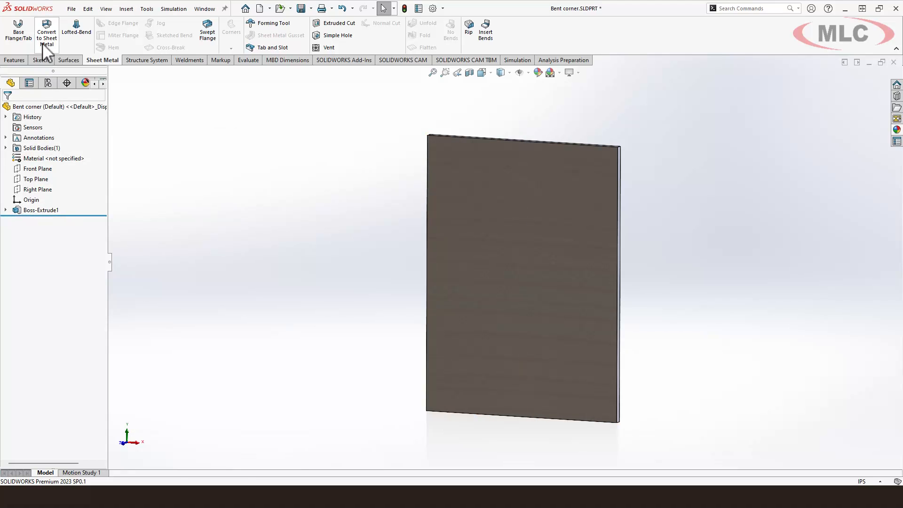
mouse_move(46, 32)
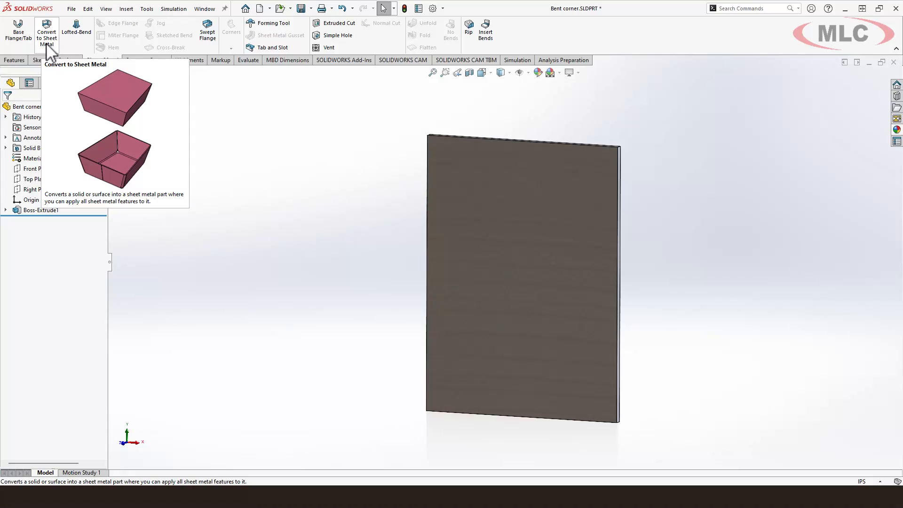
mouse_move(52, 49)
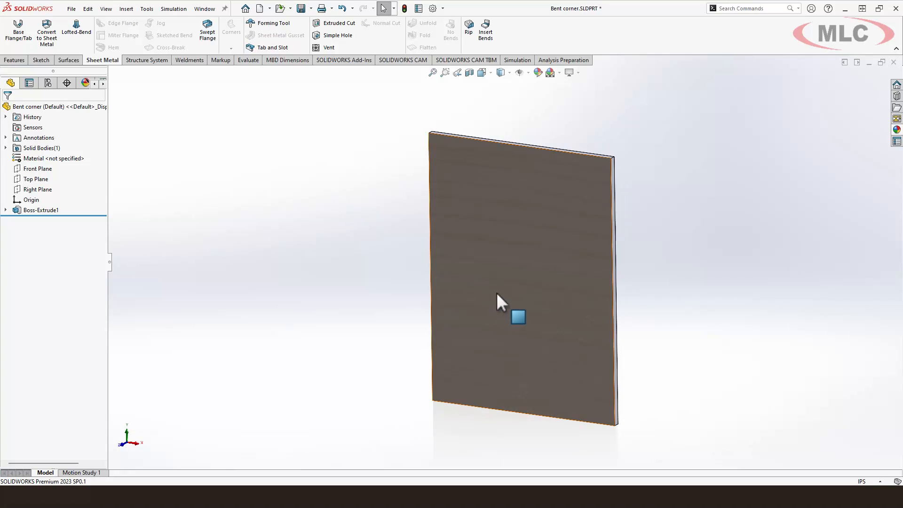
mouse_move(486, 27)
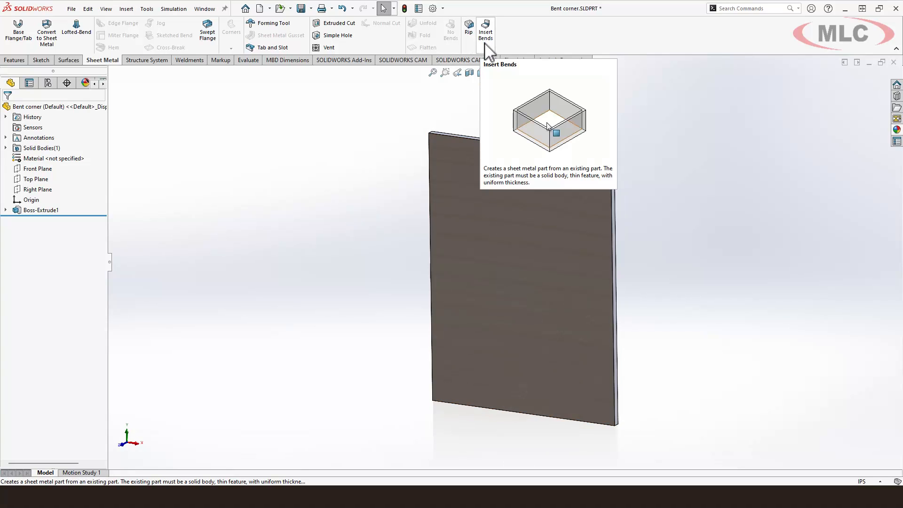
click(485, 32)
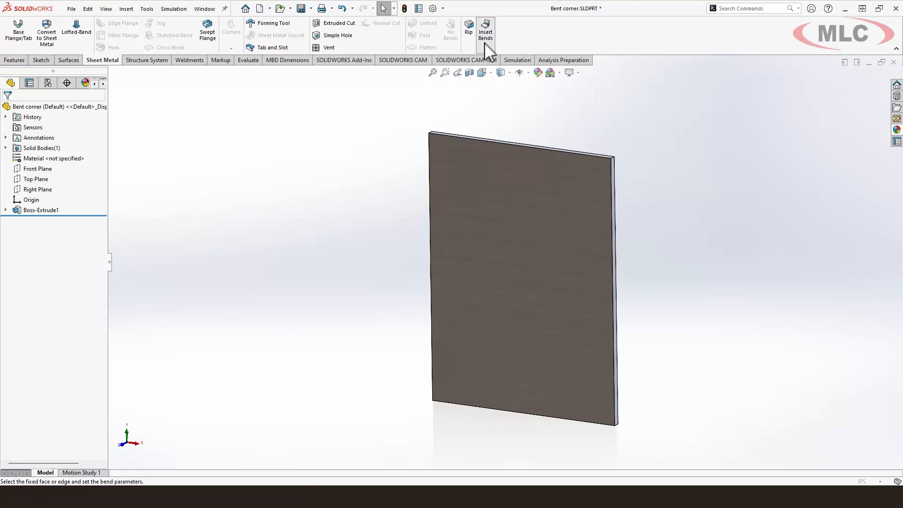
- Convert the plate to sheet metal with its front face fixed, dismissing the no-bends-found message
click(485, 33)
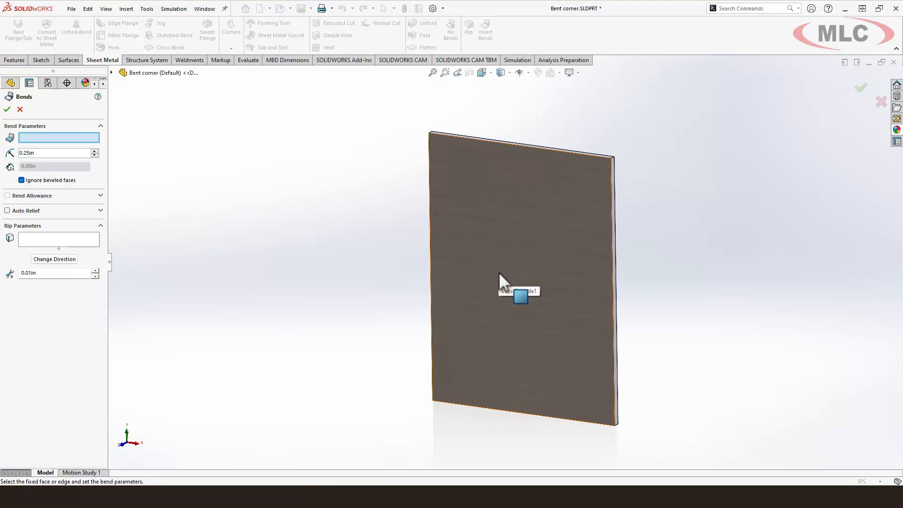
click(520, 289)
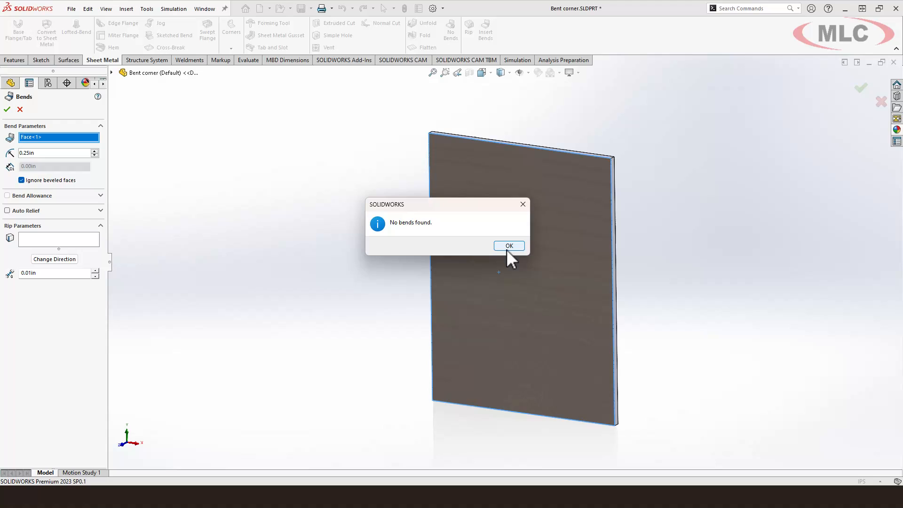
click(509, 245)
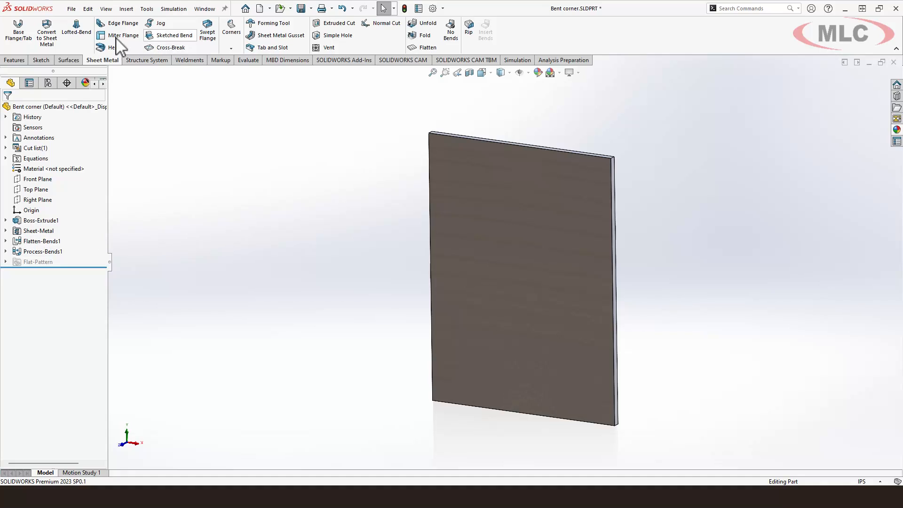
mouse_move(376, 156)
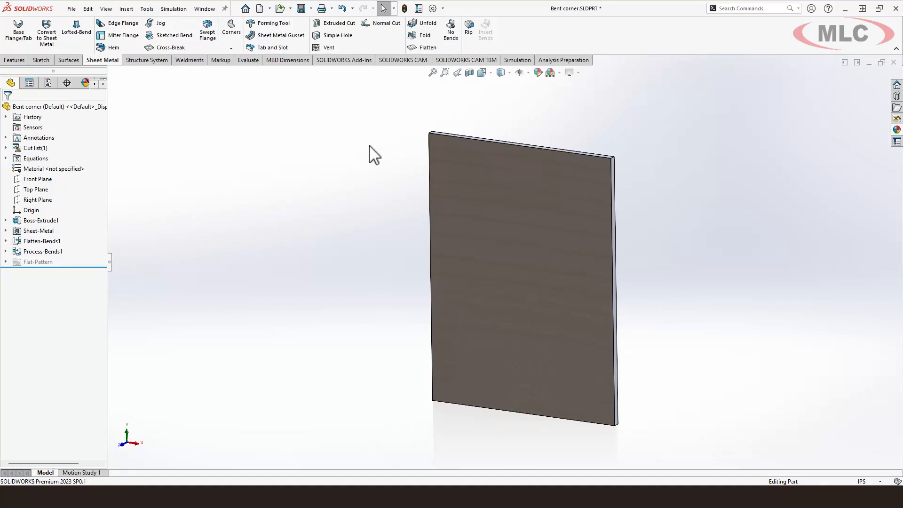
- Sketch a diagonal line across the top-right corner at 45°, .75 from the right edge
click(512, 217)
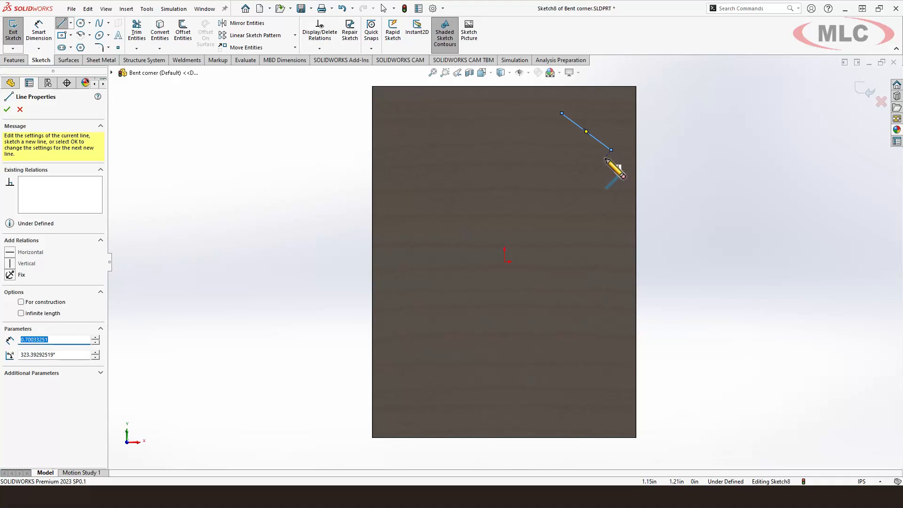
click(6, 109)
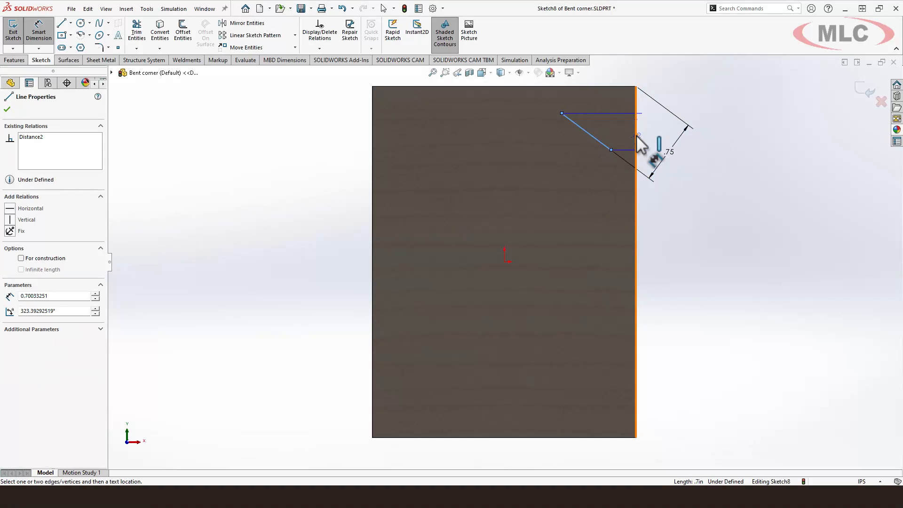
click(605, 116)
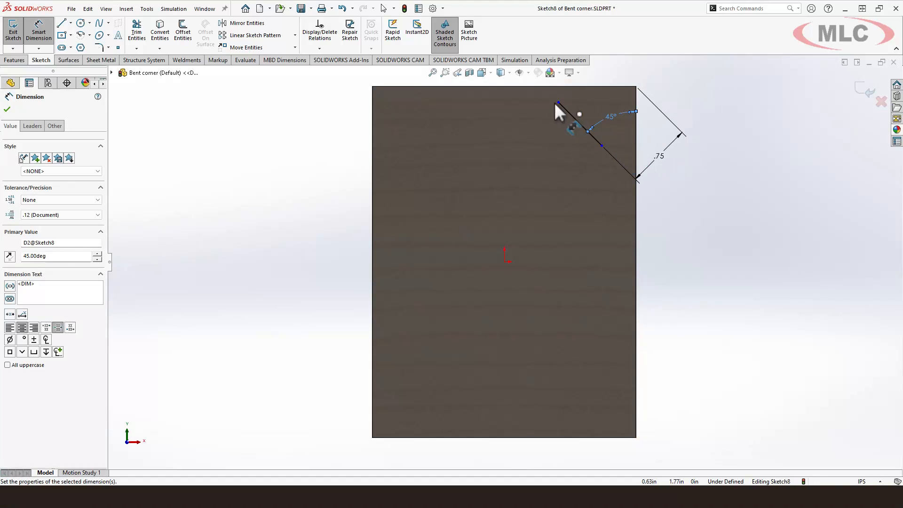
mouse_move(705, 191)
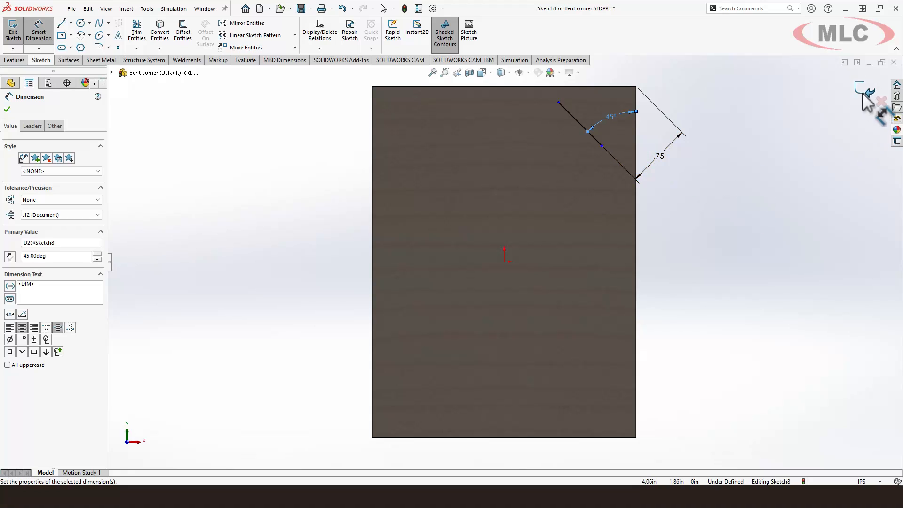
click(102, 60)
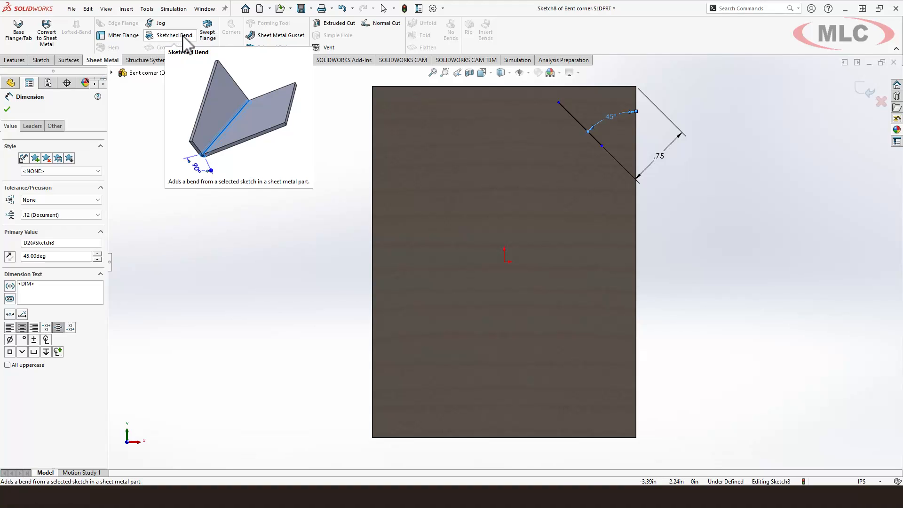
- Preview a Sketched Bend along the diagonal at 135° with the large face fixed
click(174, 35)
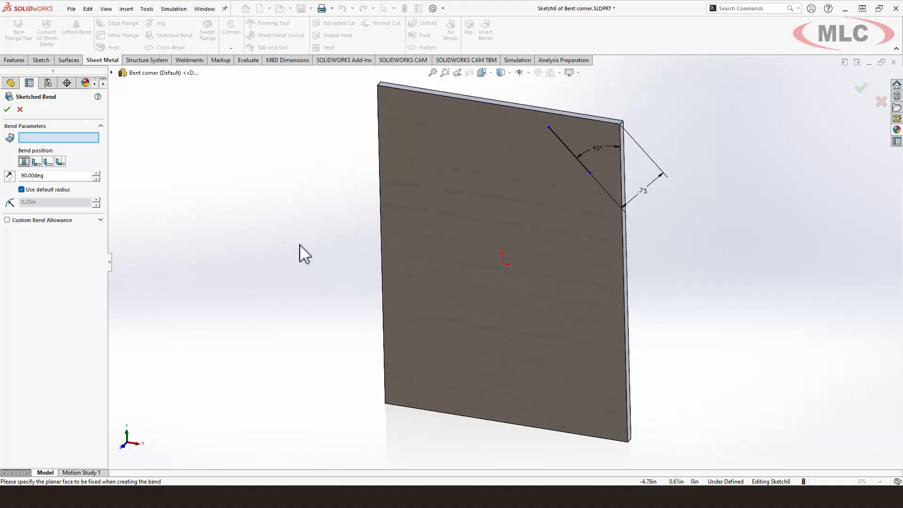
click(466, 253)
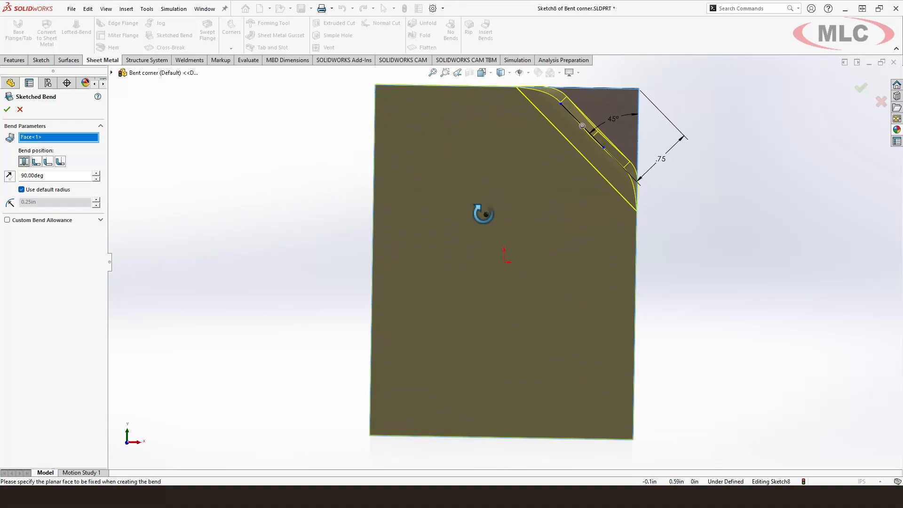
drag(483, 215, 472, 253)
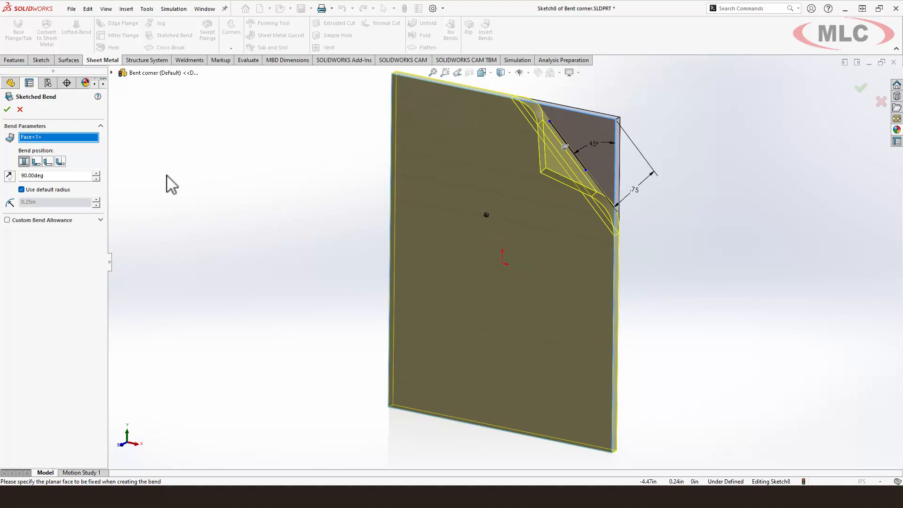
mouse_move(37, 193)
text(135)
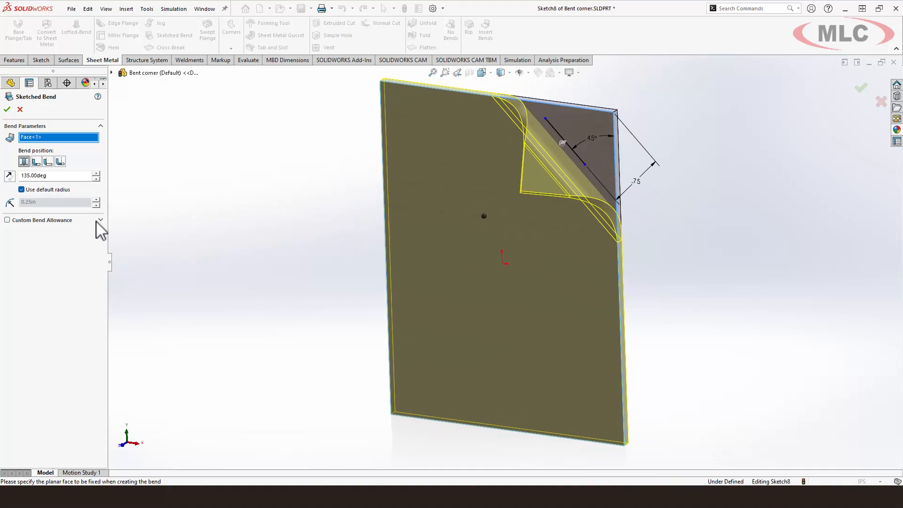
- Use a custom 0.10in bend radius with the Bend Outside position
click(22, 189)
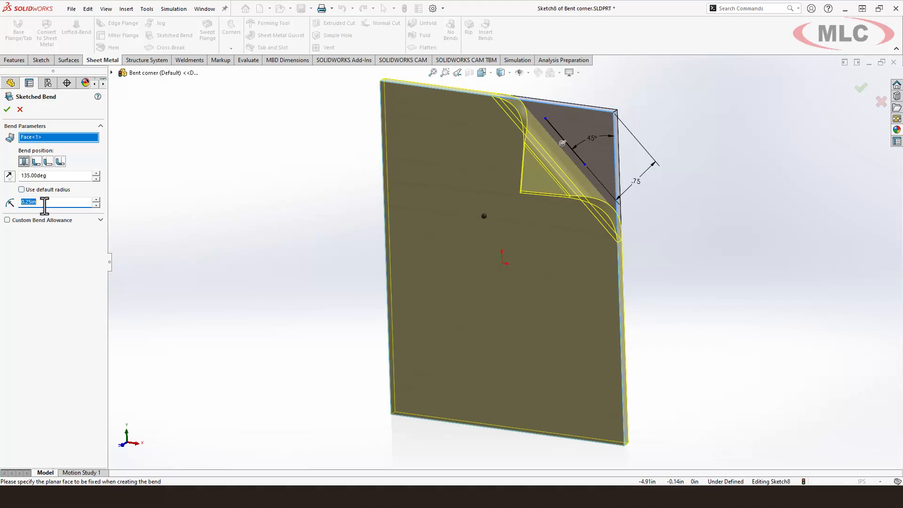
text(0.10in)
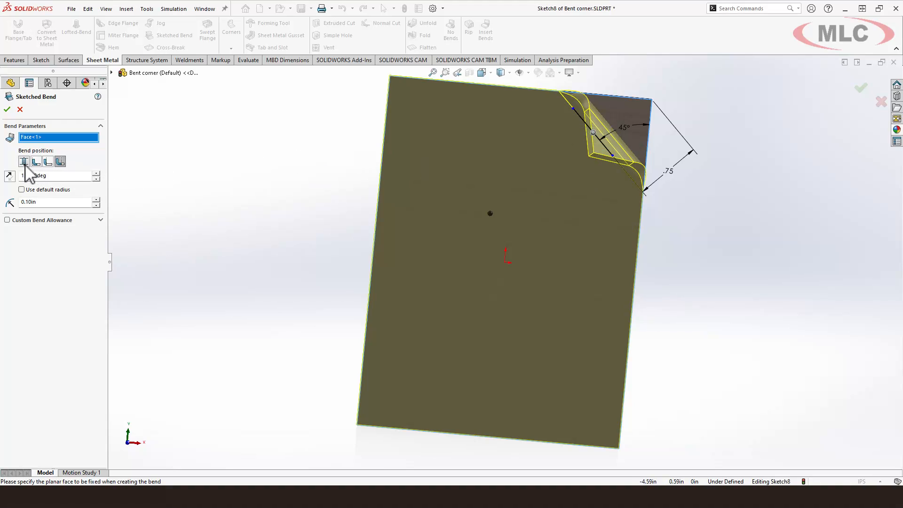
click(60, 161)
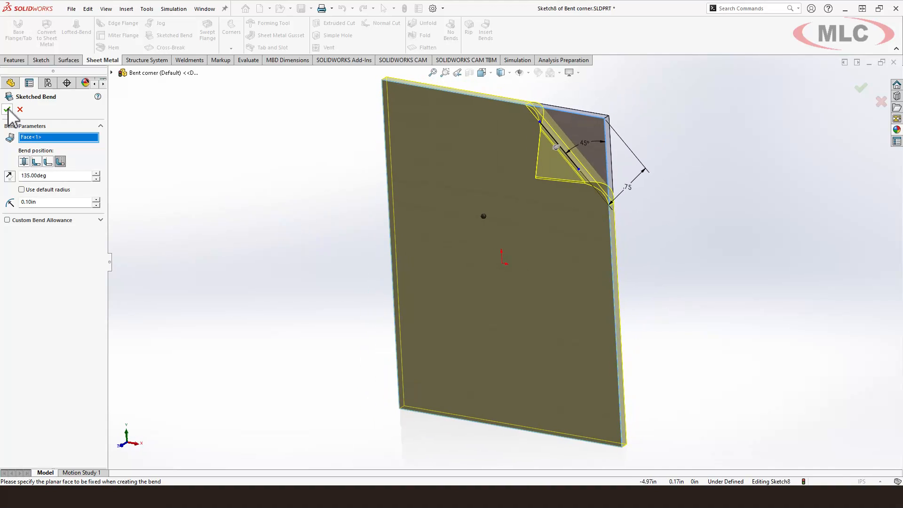
- Commit Sketched Bend1 and show the panel as its flat pattern
click(9, 109)
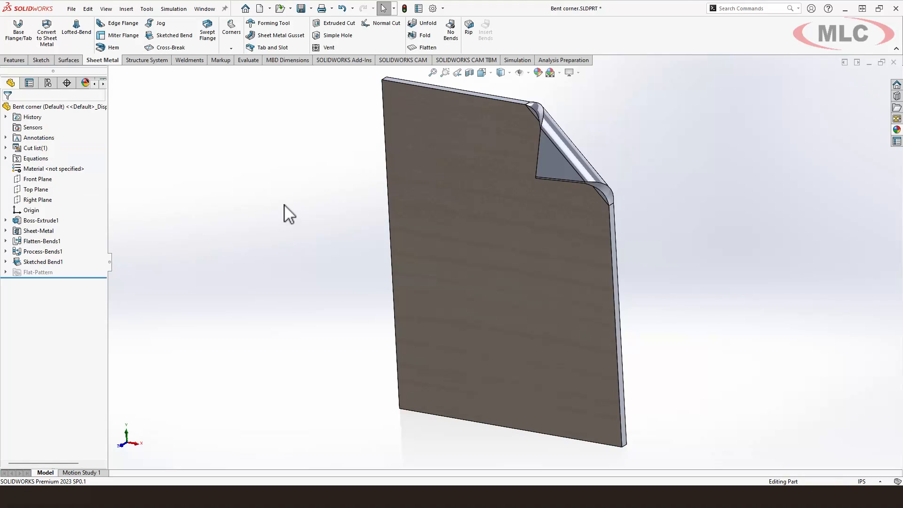
mouse_move(692, 266)
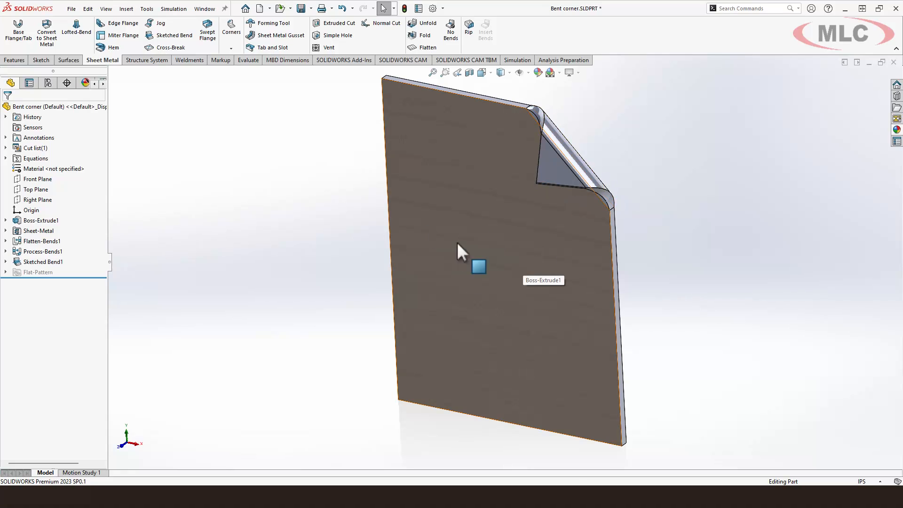
mouse_move(293, 224)
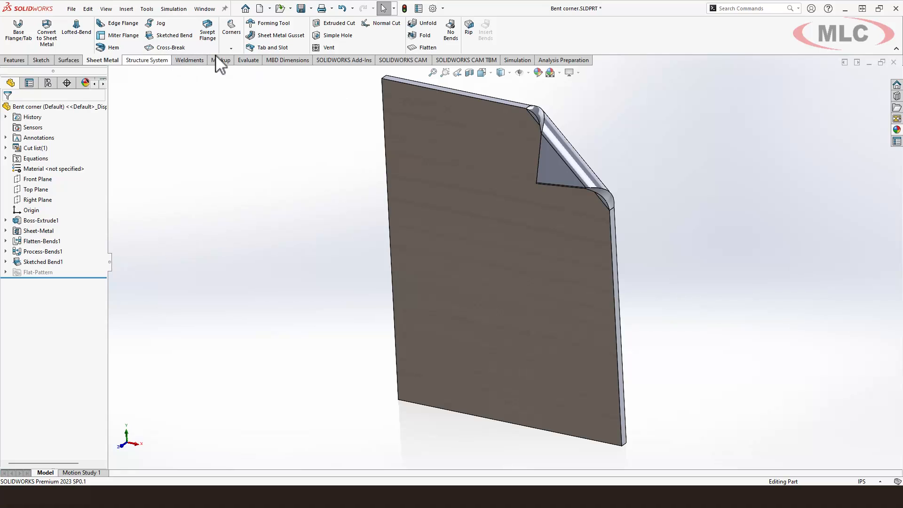
mouse_move(426, 47)
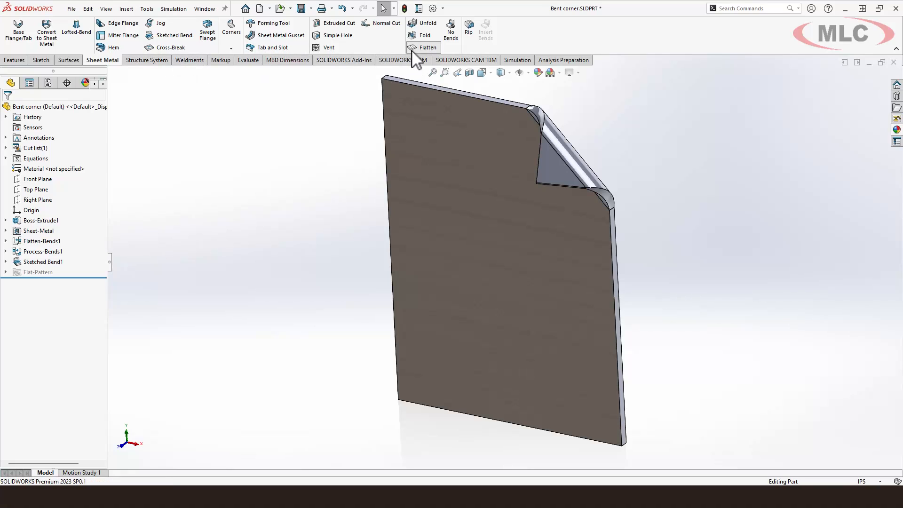
click(427, 47)
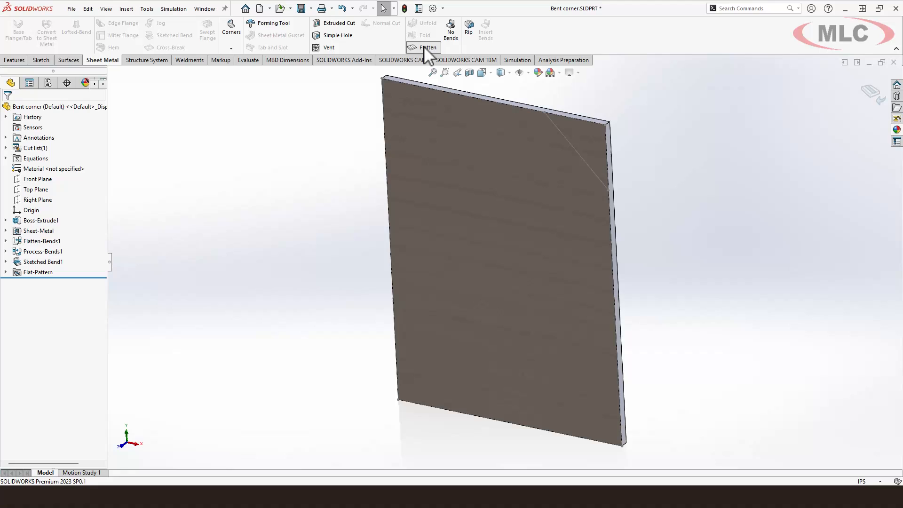